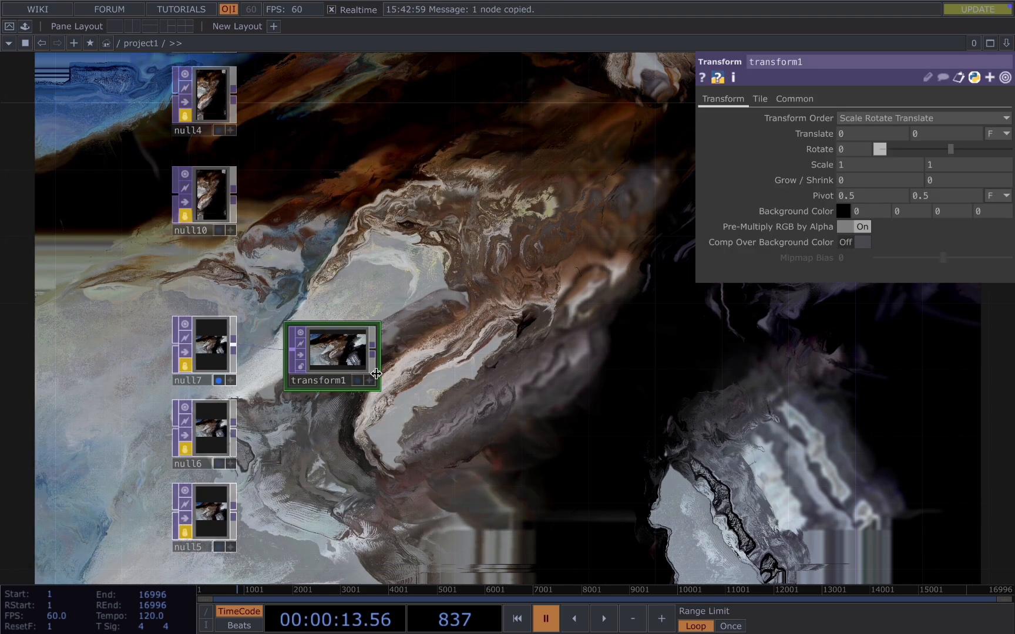
# Paste transform2 for null6's chain and start adding an Edge TOP via the 'ed' alias.
pyautogui.press('ctrl+v')
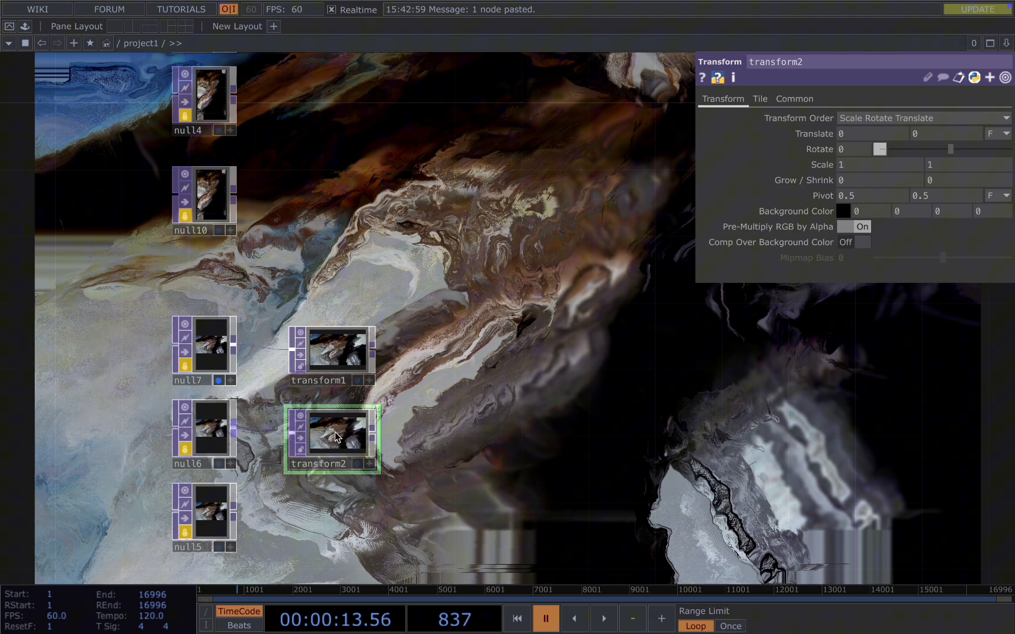
pyautogui.write('ed')
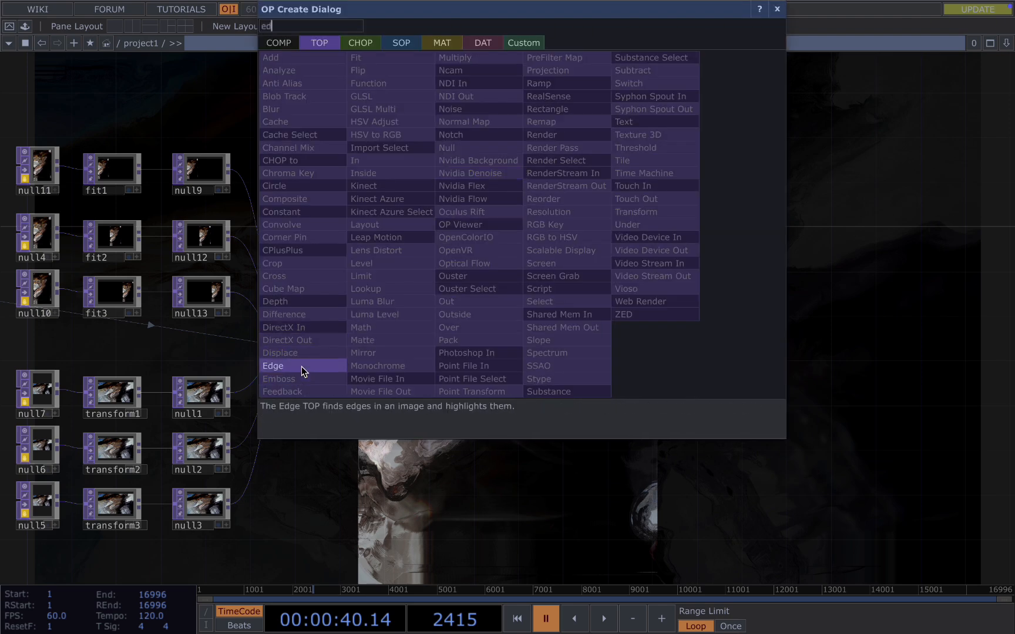